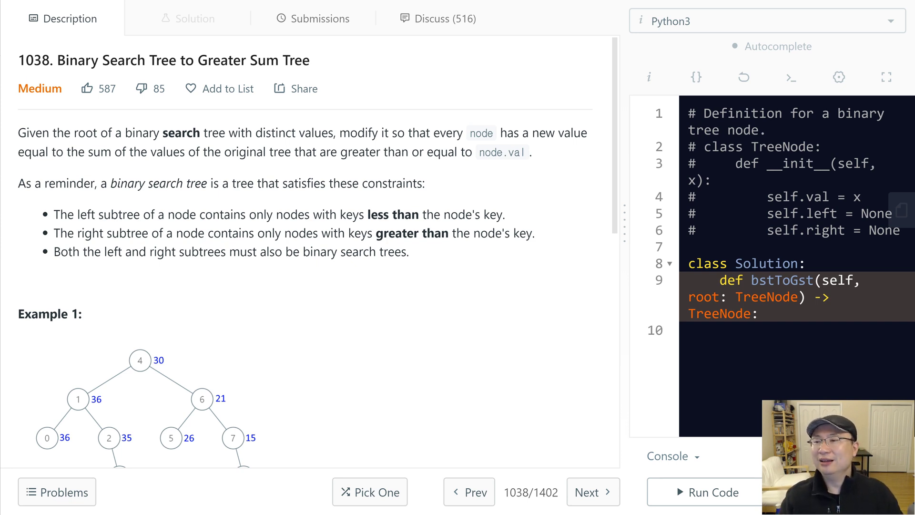
mouse_move(551, 175)
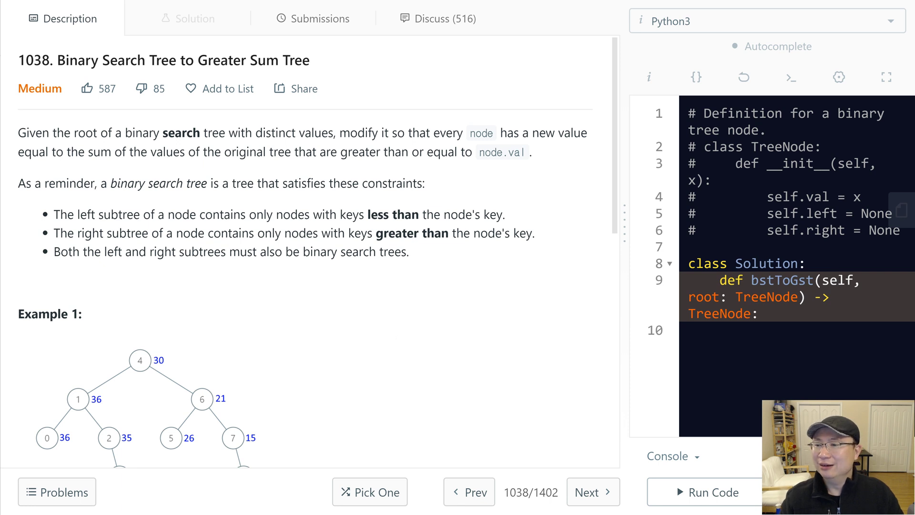
mouse_move(217, 217)
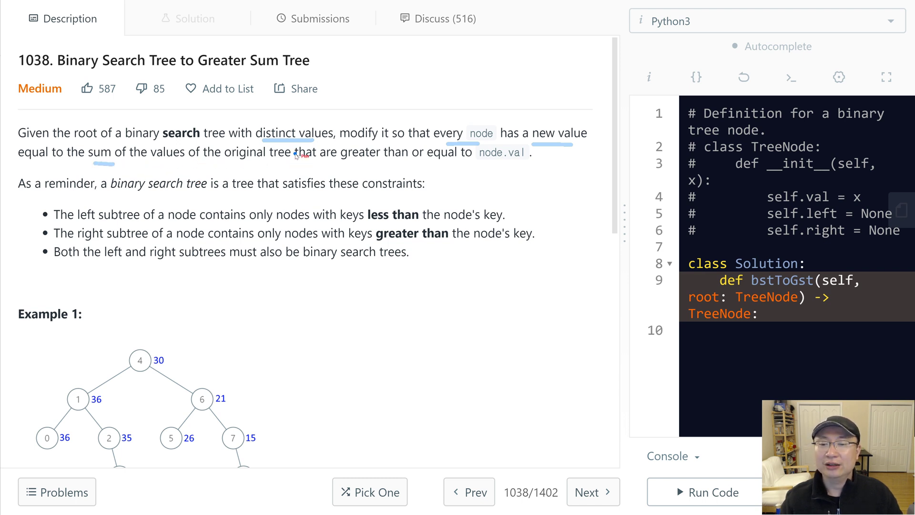
mouse_move(439, 165)
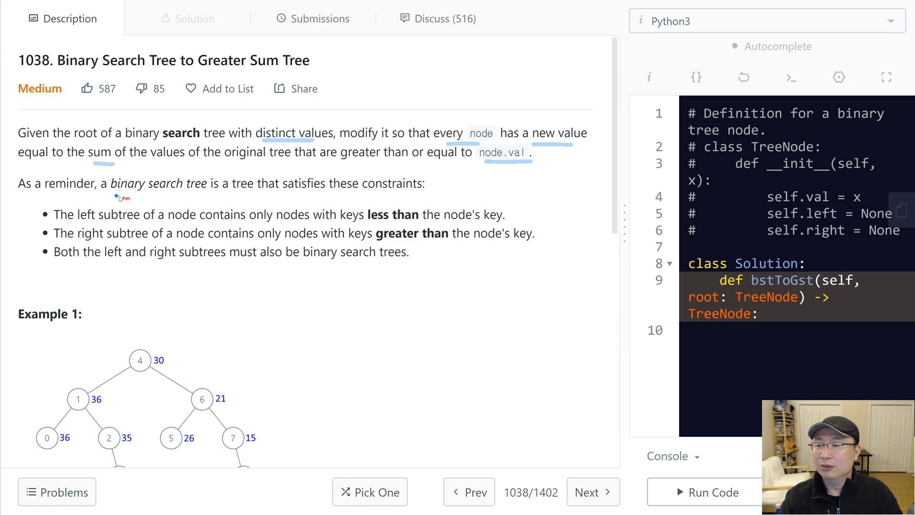
Step: Underline the binary search tree constraints sentence, then scroll down to the examples
left_click_drag(112, 193, 238, 194)
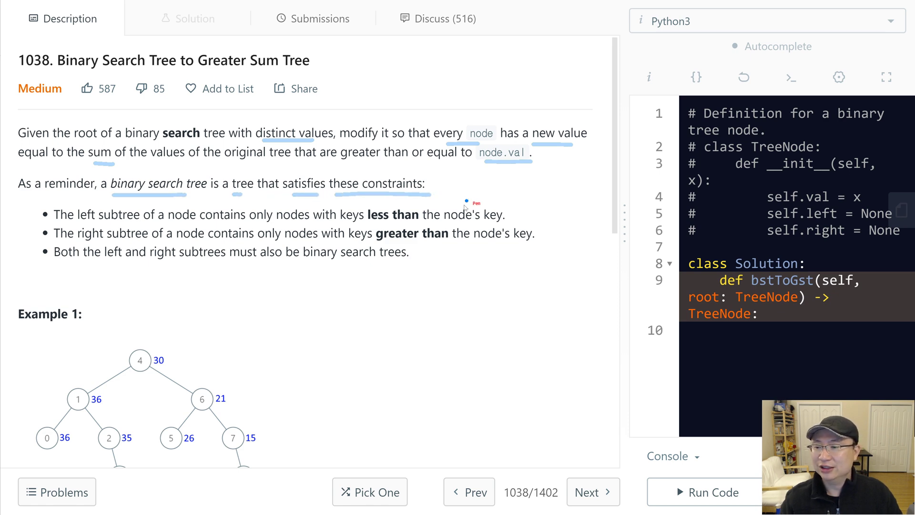
scroll("down", 3)
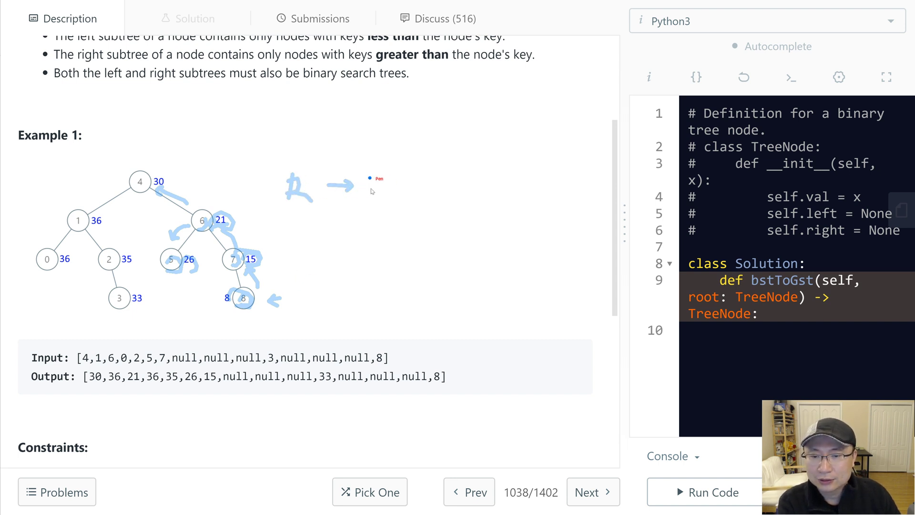
Step: Write the traversal order note 'R → Ro → L' beside Example 1
left_click_drag(365, 175, 406, 202)
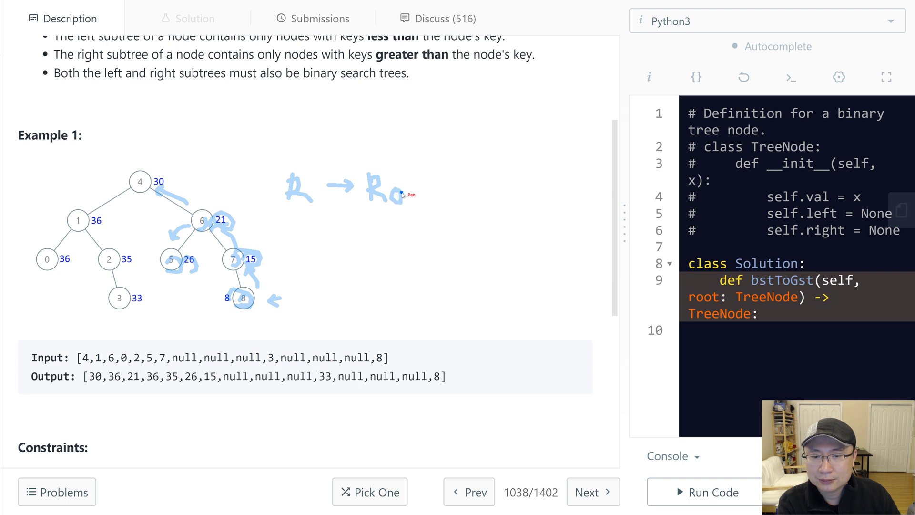
left_click_drag(426, 186, 476, 204)
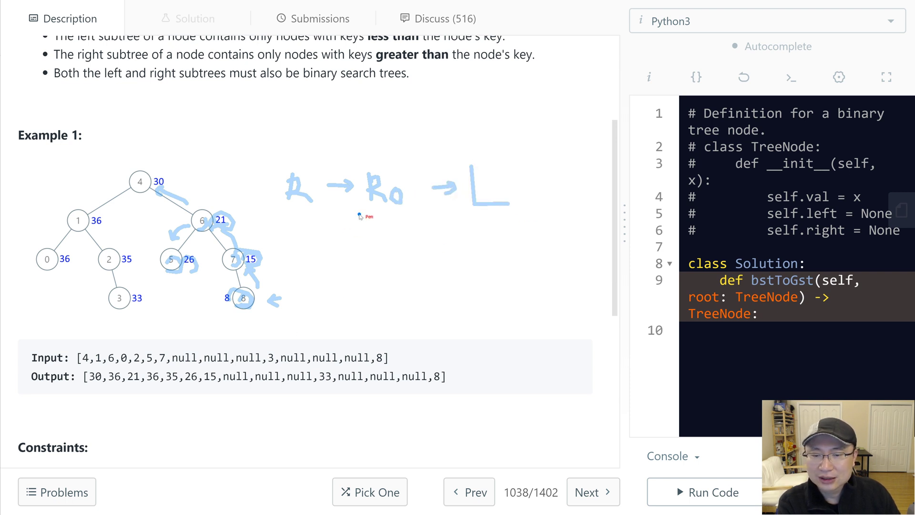
Step: Write 'Reverse Inorder' under the order note and sketch the normal 'L → Ro' order for comparison
left_click_drag(318, 266, 380, 286)
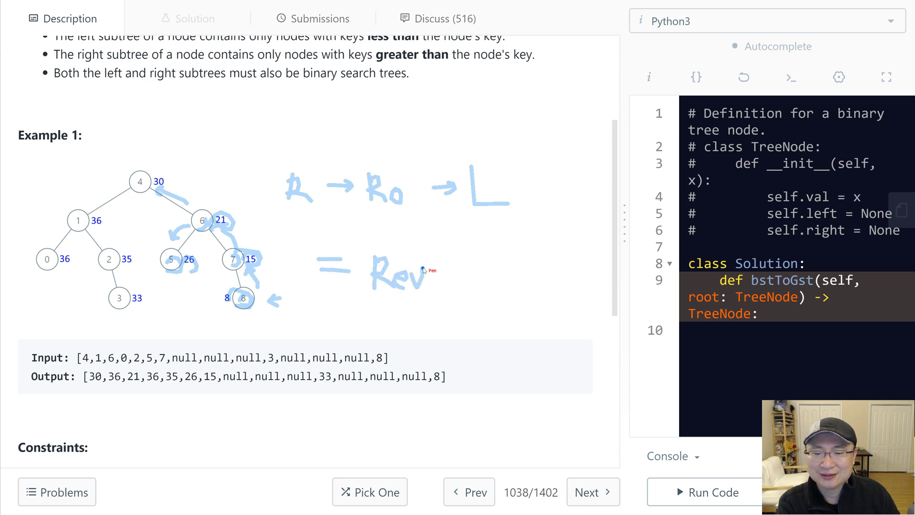
left_click_drag(432, 275, 496, 280)
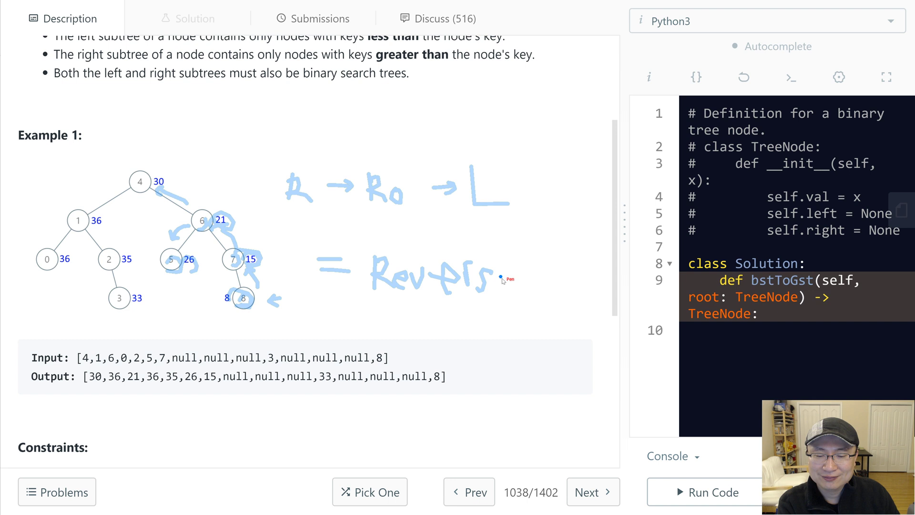
left_click_drag(504, 280, 503, 350)
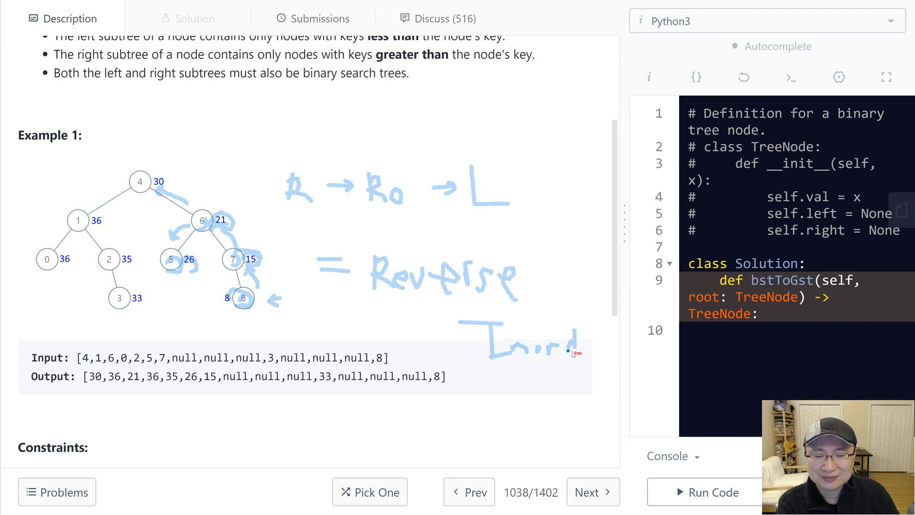
left_click_drag(575, 350, 611, 347)
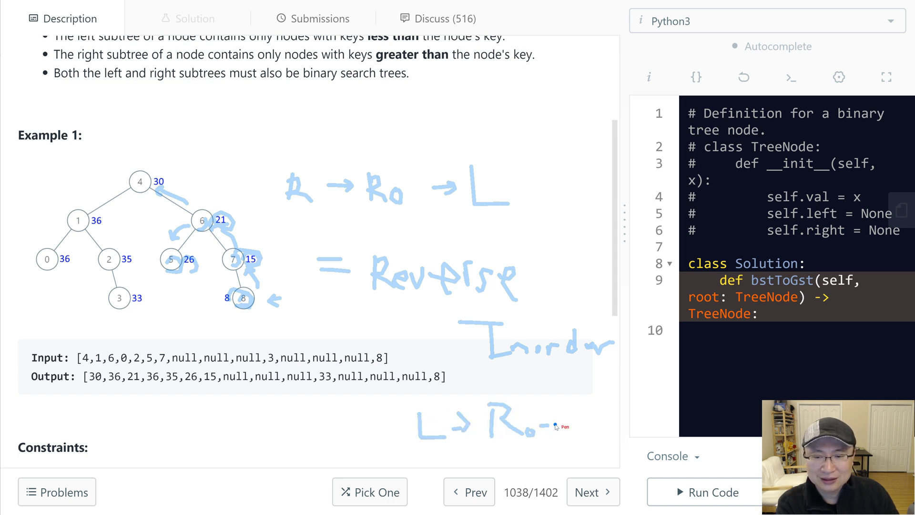
left_click_drag(549, 420, 607, 426)
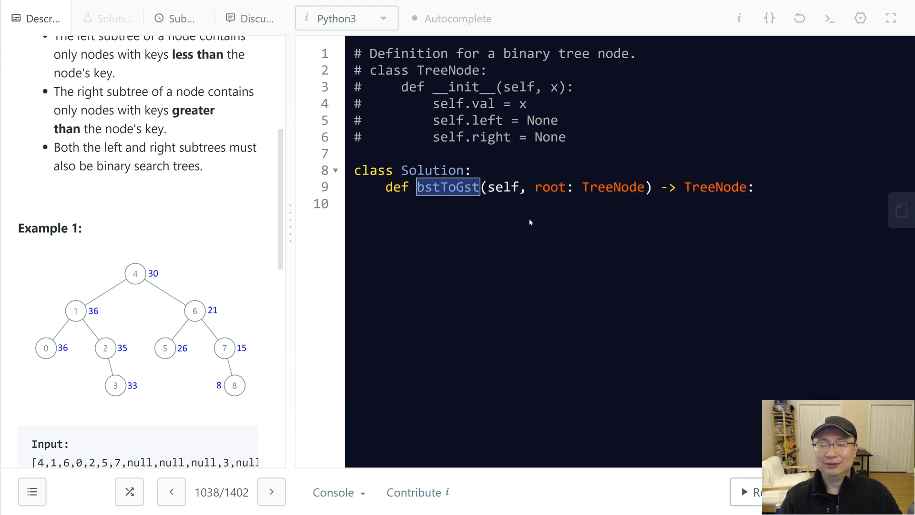
Step: Define a nested helper(node) that returns when node is None
type("def hl")
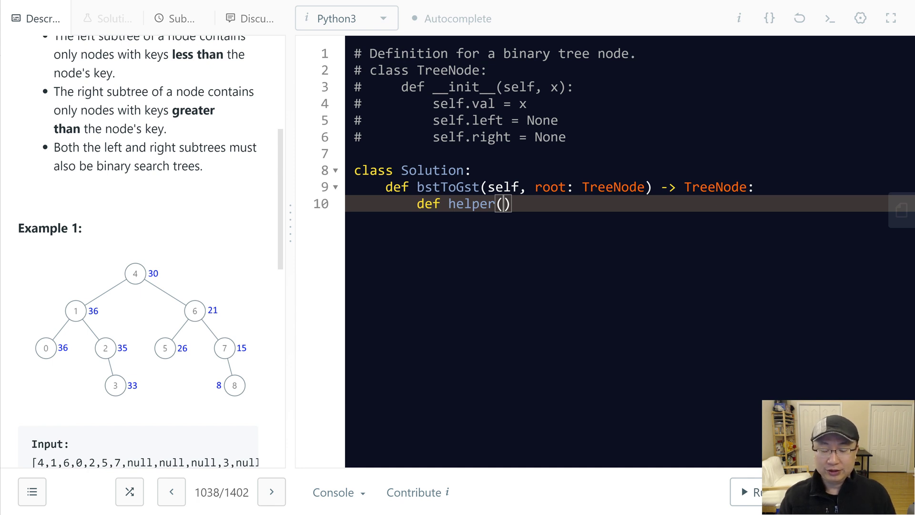
type("node")
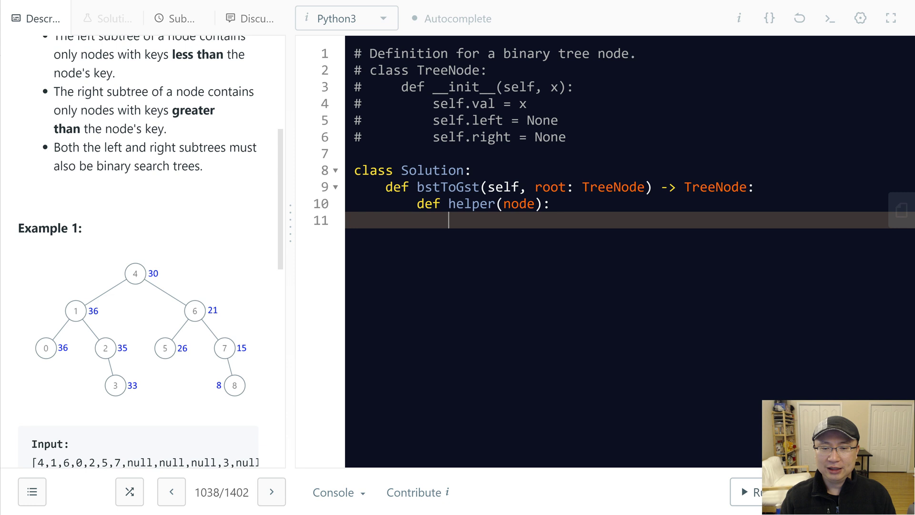
type("if node ==")
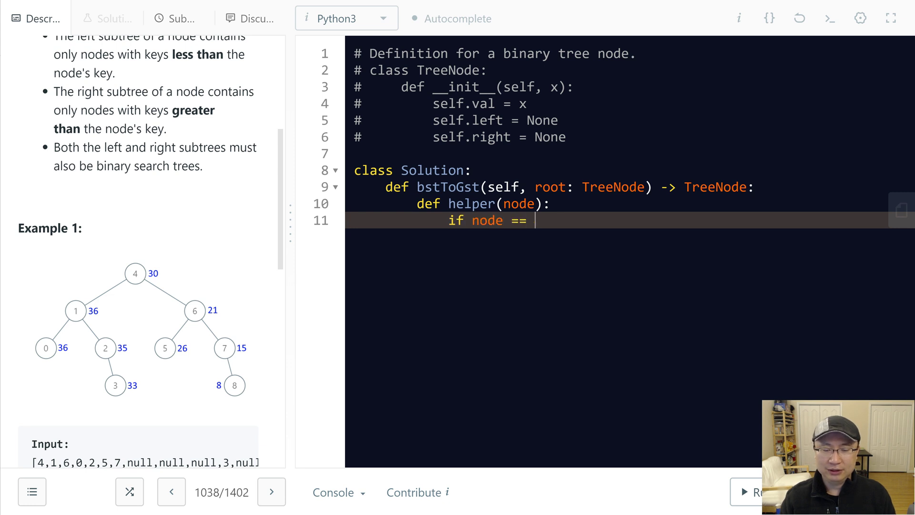
type("None:")
type("return")
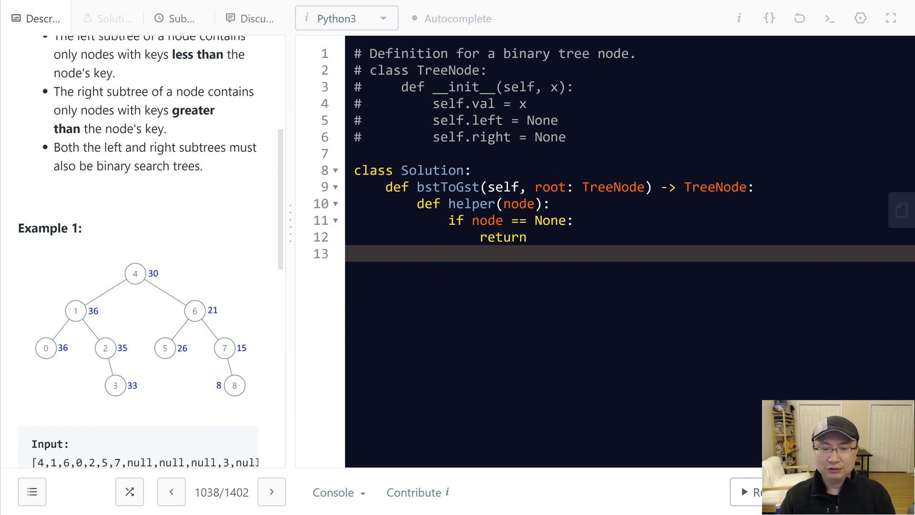
Step: Recurse with helper(node.right) and add an empty line above the helper definition
type("helper")
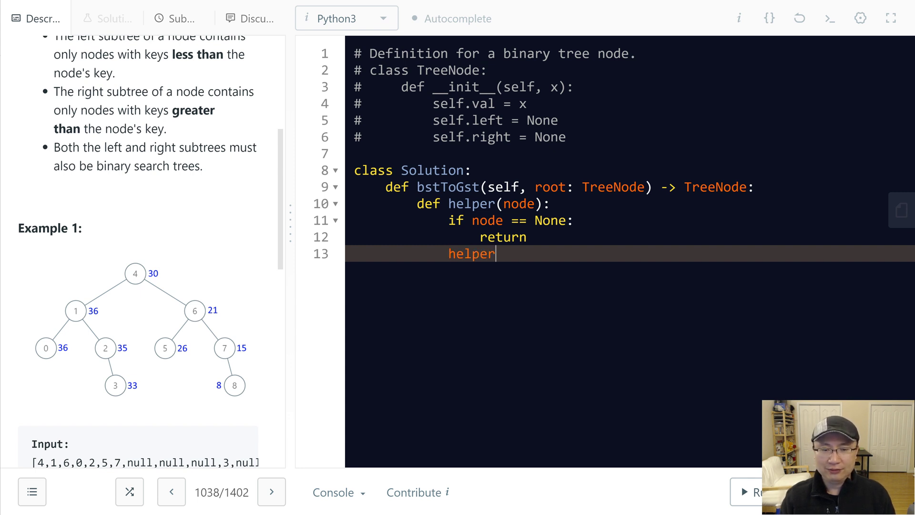
type("(node.right)")
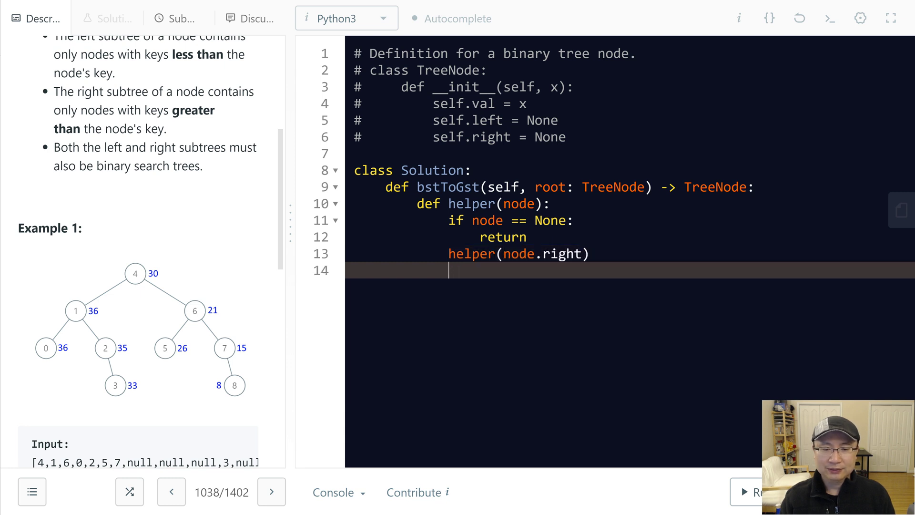
left_click(444, 204)
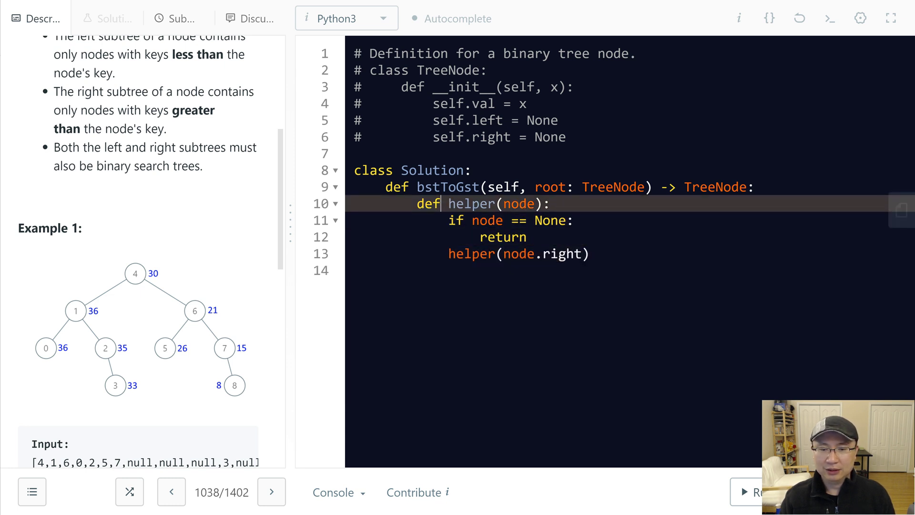
key("Enter")
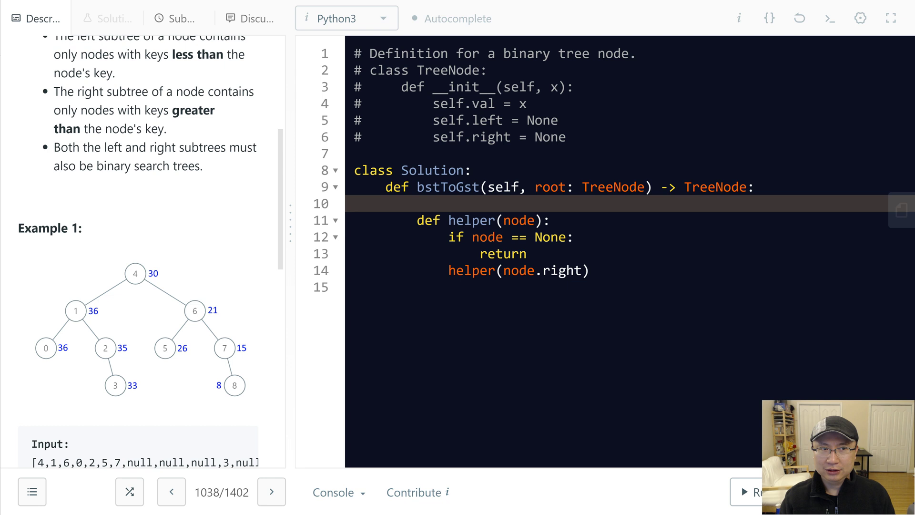
Step: Initialise sum = 0, declare nonlocal sum in helper, add node.val to sum and write it back to node.val
type("sum = 0")
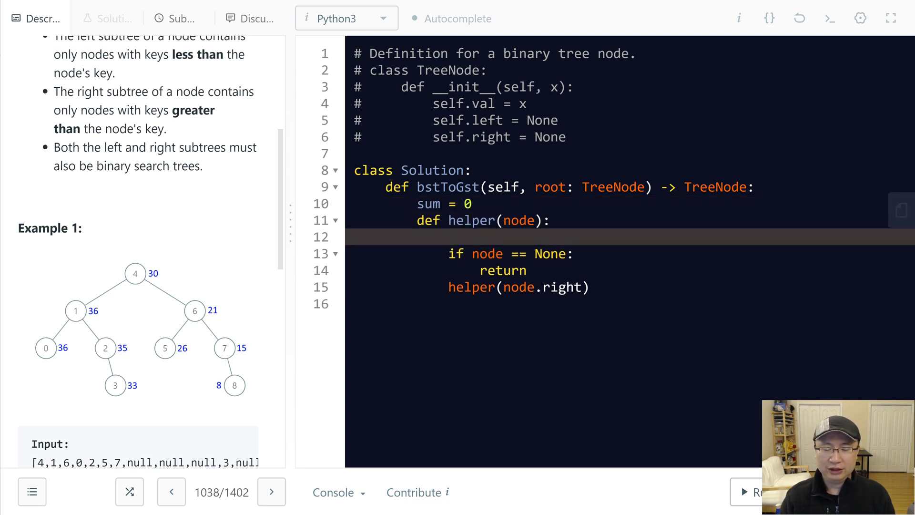
type("l")
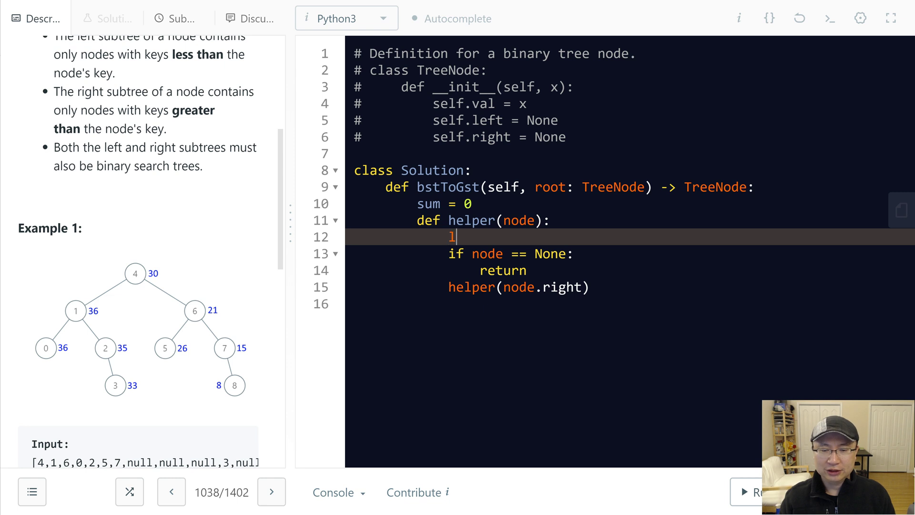
type("onlocal")
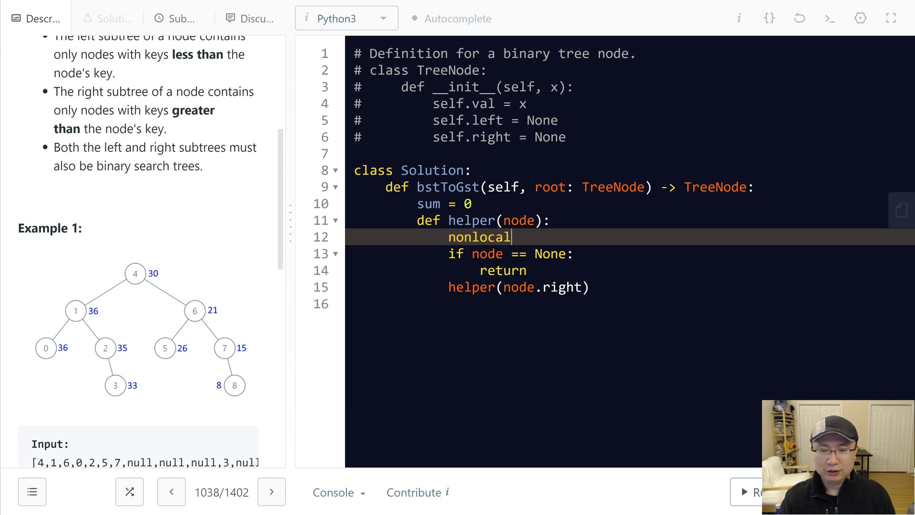
type("sum")
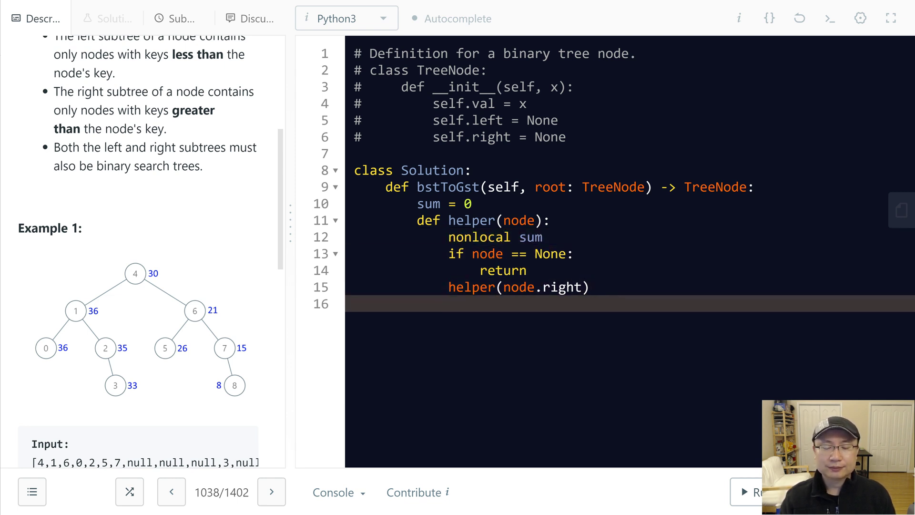
type("sum +=")
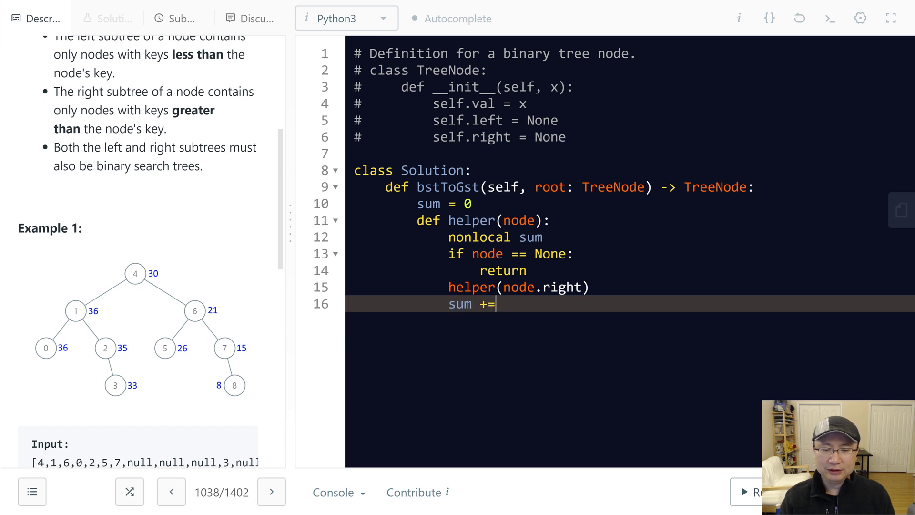
type("node.val")
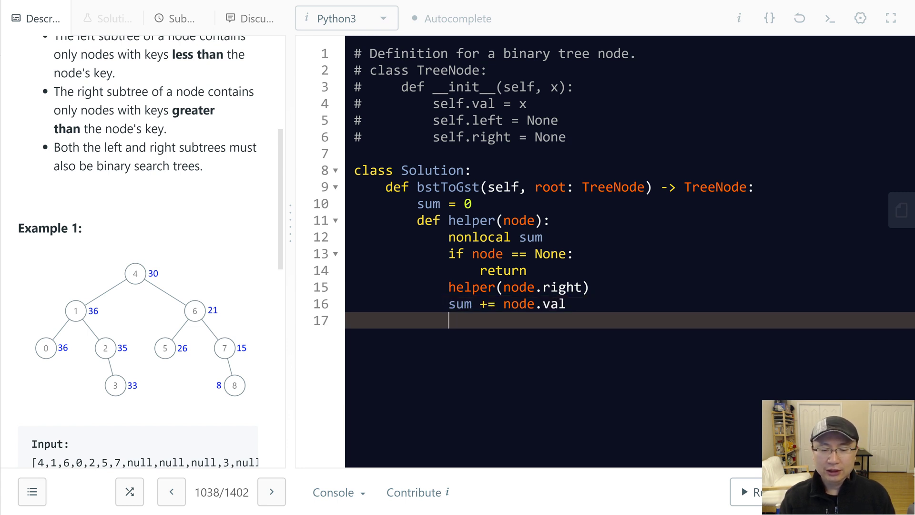
type("n")
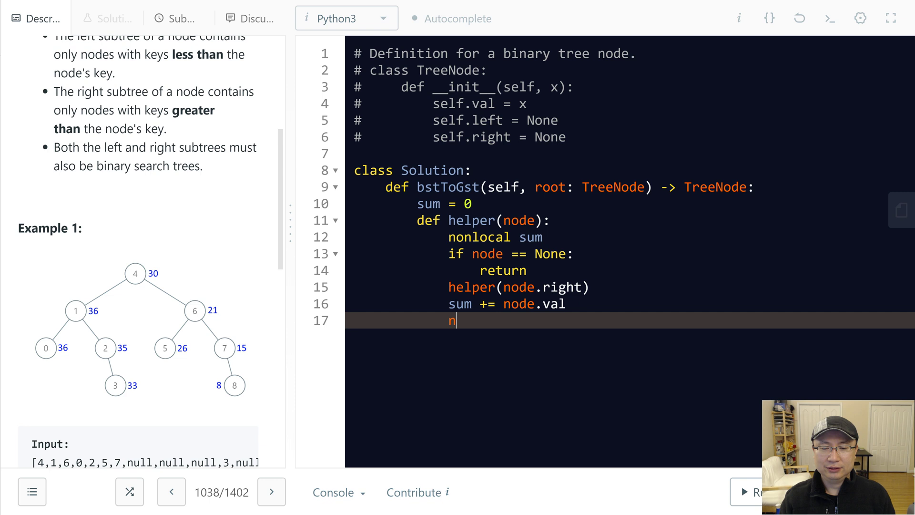
type("ode.val = sum")
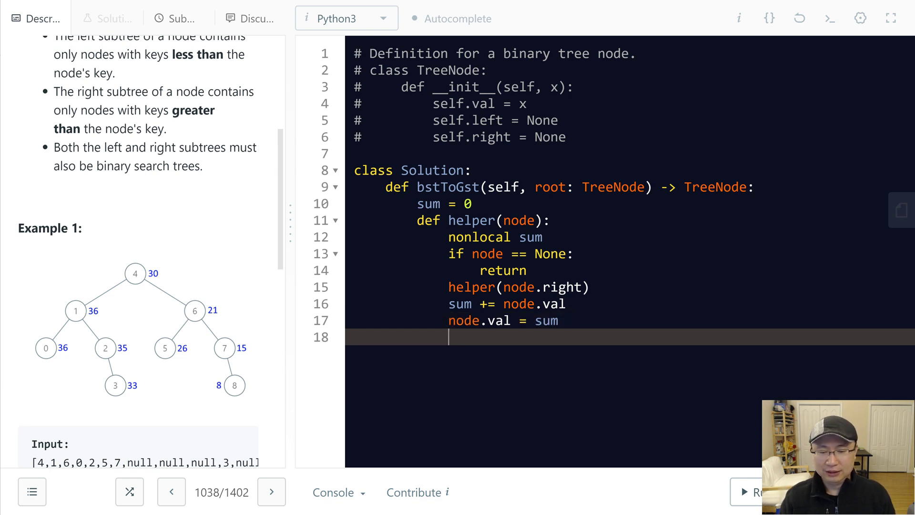
Step: Recurse with helper(node.left), then call helper(root) and return sum
type("helper")
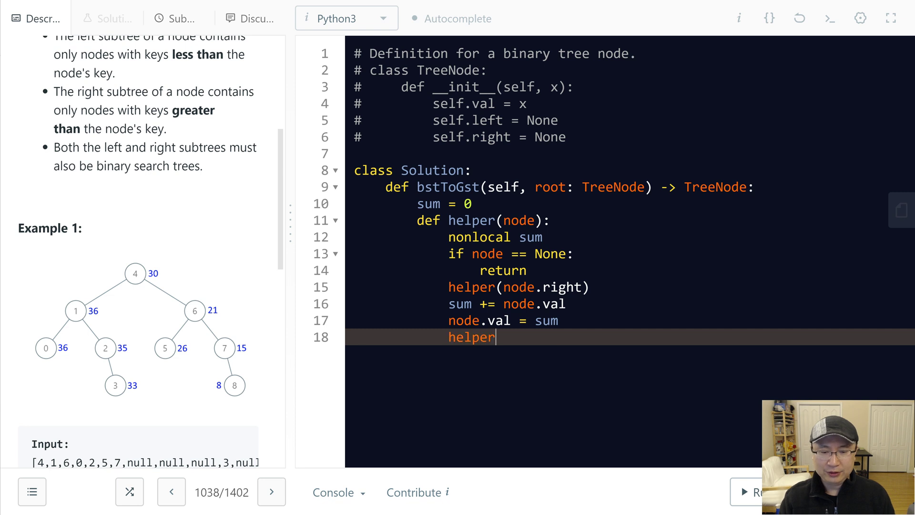
type("(node.")
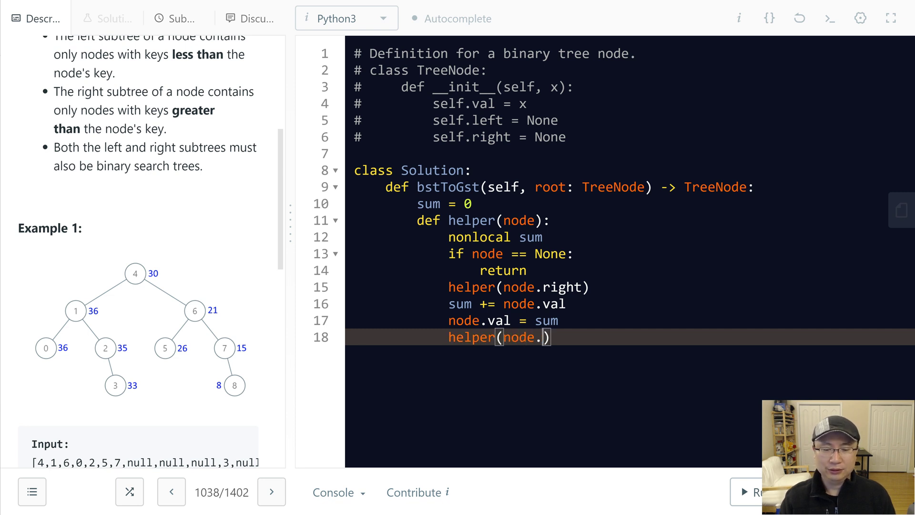
type("left")
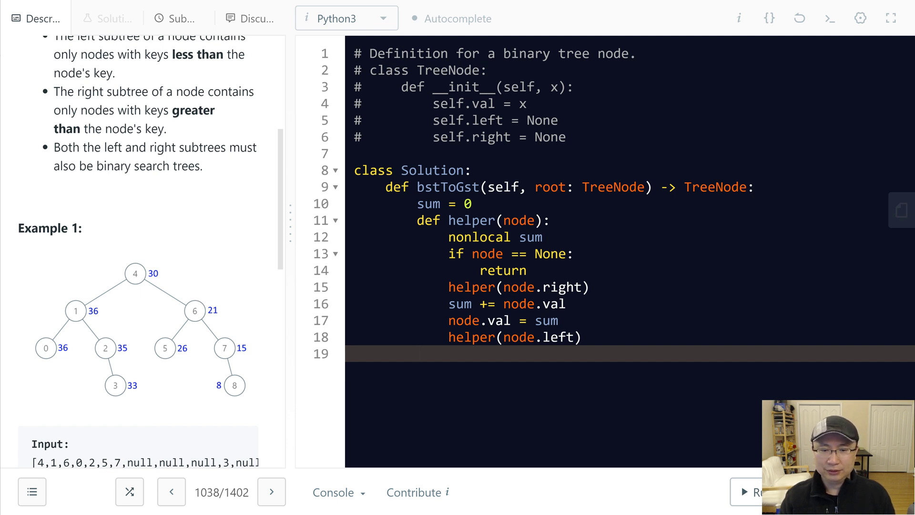
type("helper(root)")
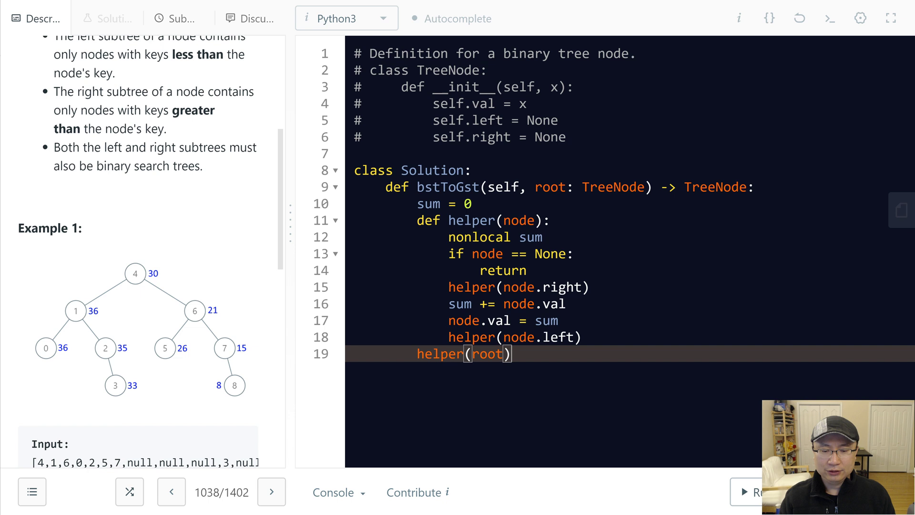
type("return sum")
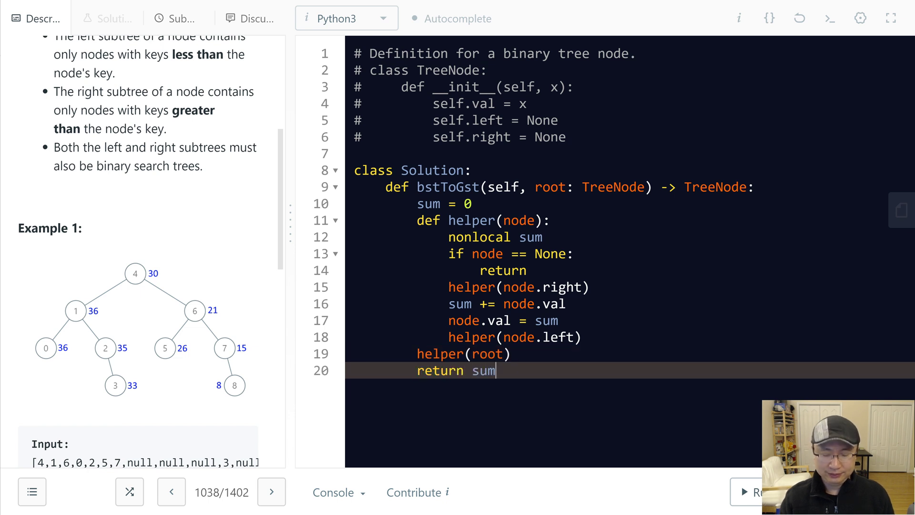
scroll("down", 3)
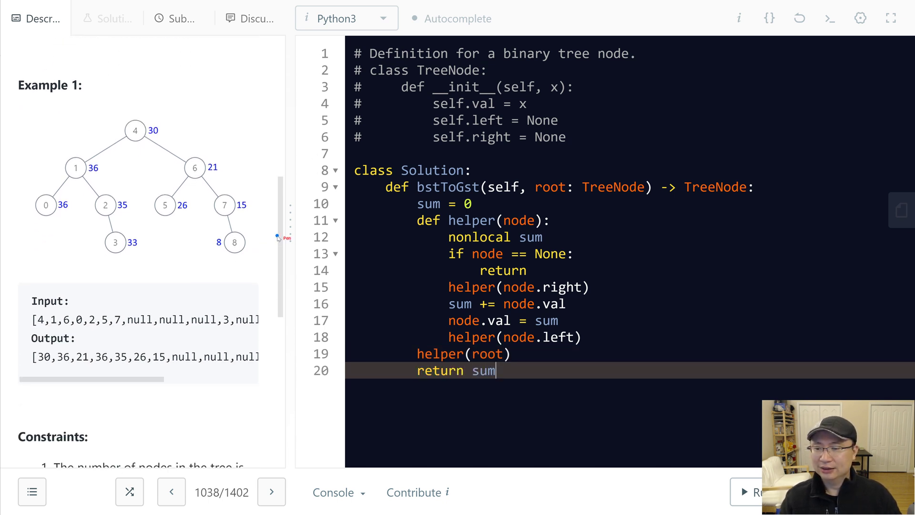
mouse_move(432, 243)
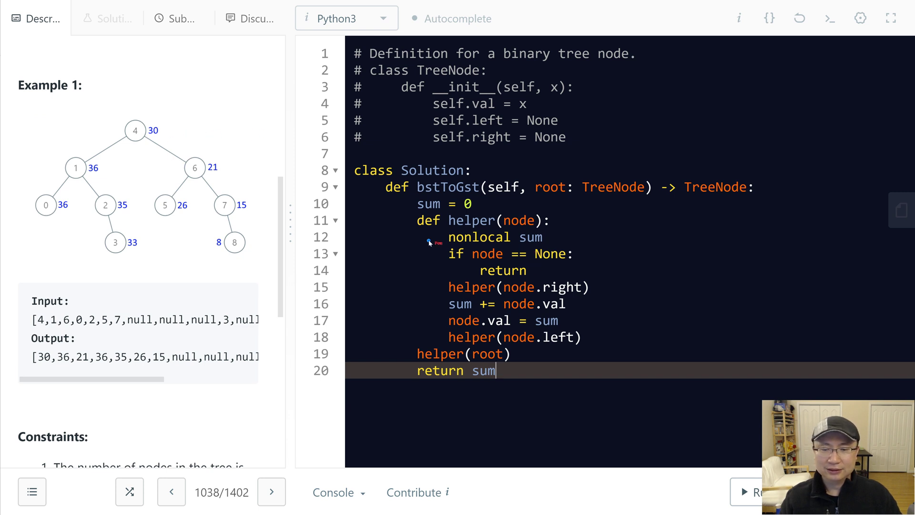
mouse_move(426, 363)
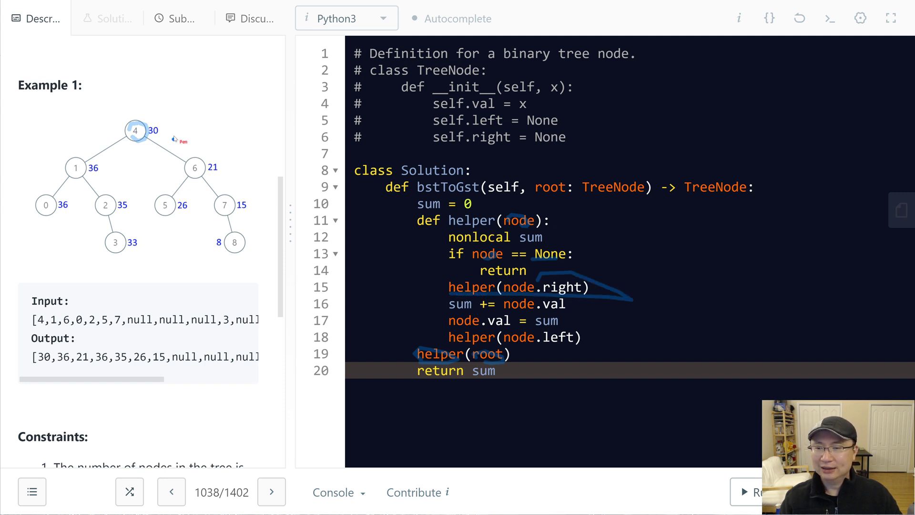
Step: Sketch pen marks over the code while reviewing the traversal logic
left_click_drag(174, 140, 201, 169)
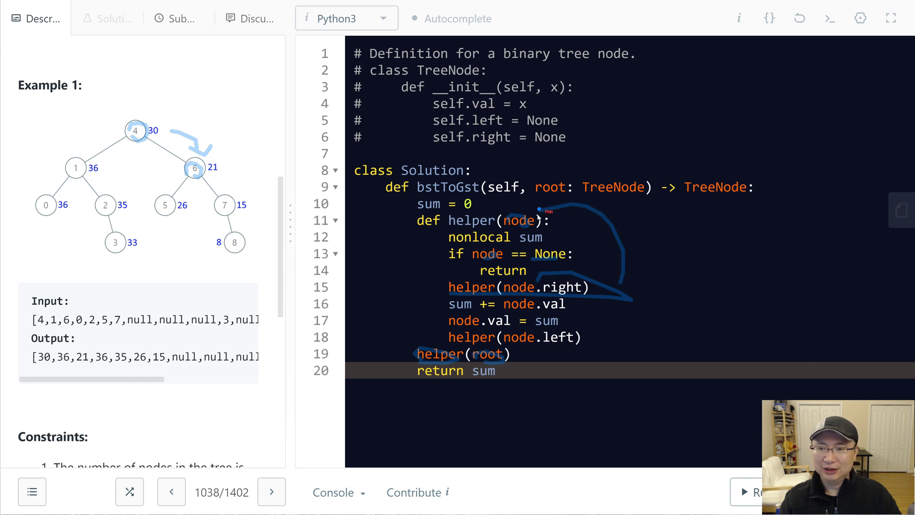
mouse_move(531, 300)
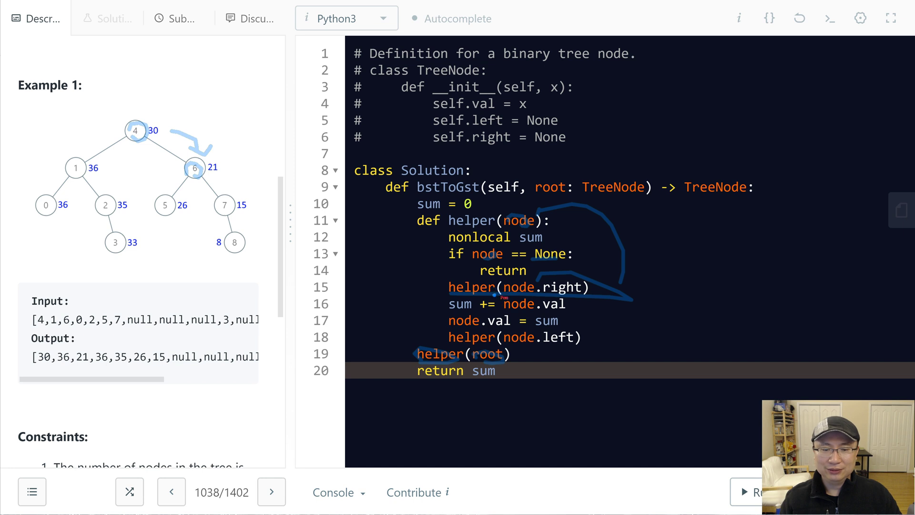
left_click_drag(212, 170, 230, 192)
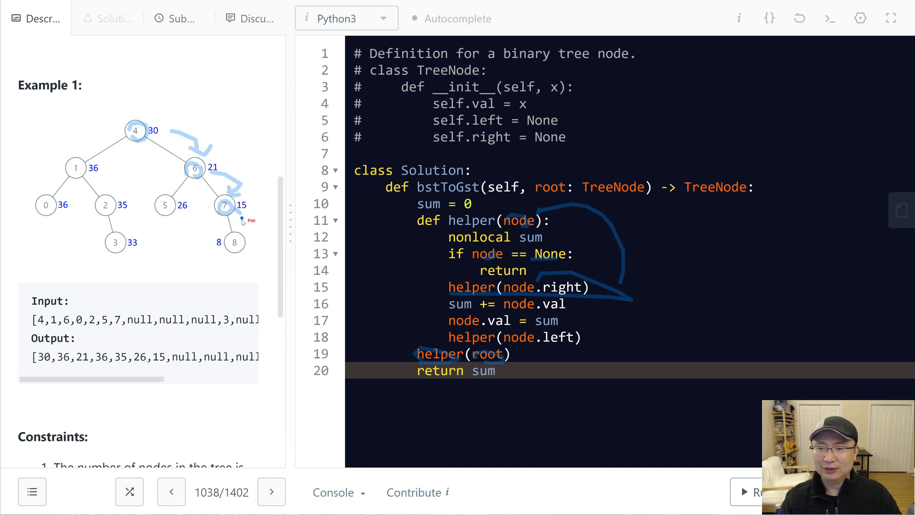
left_click_drag(239, 221, 239, 242)
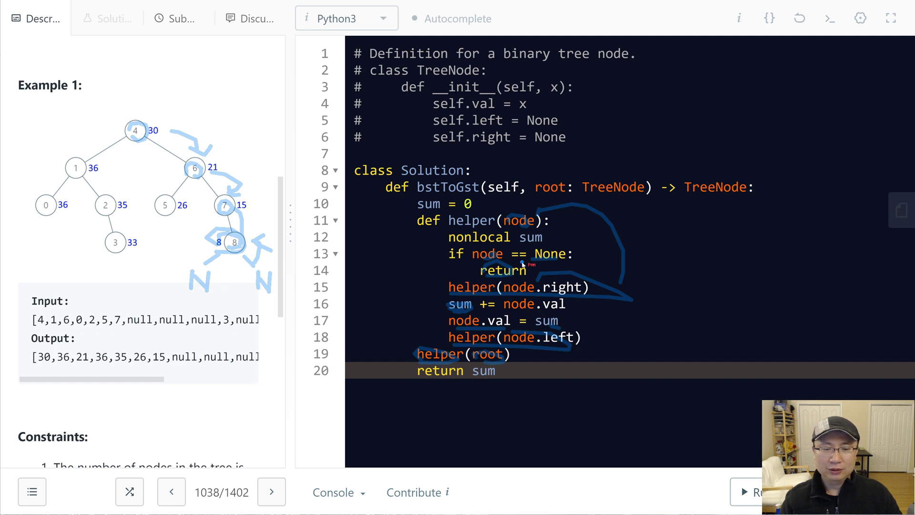
mouse_move(578, 359)
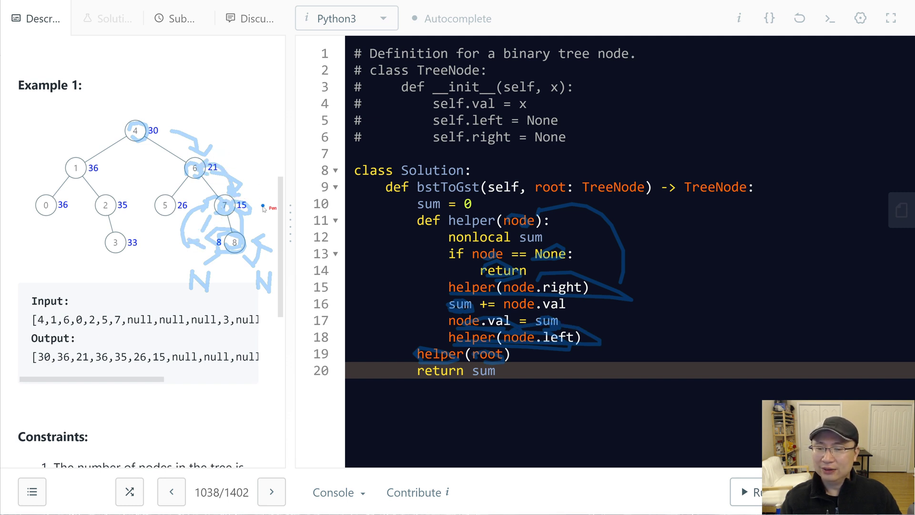
mouse_move(228, 176)
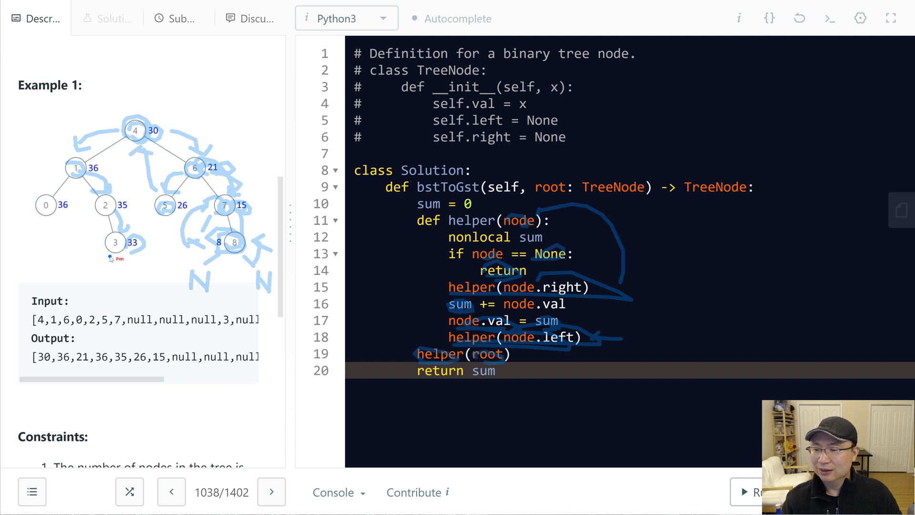
left_click_drag(110, 257, 129, 285)
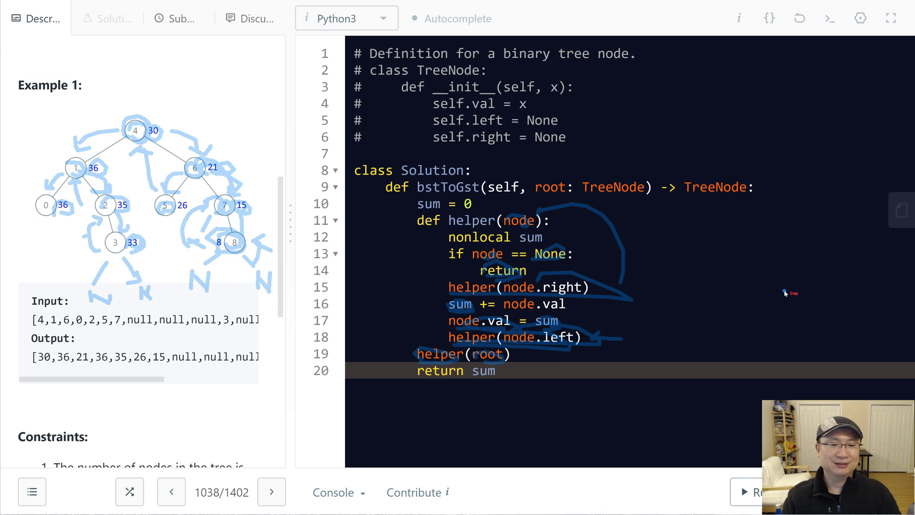
Step: Change 'return sum' to 'return root' and run the solution on the example test case
left_click(755, 492)
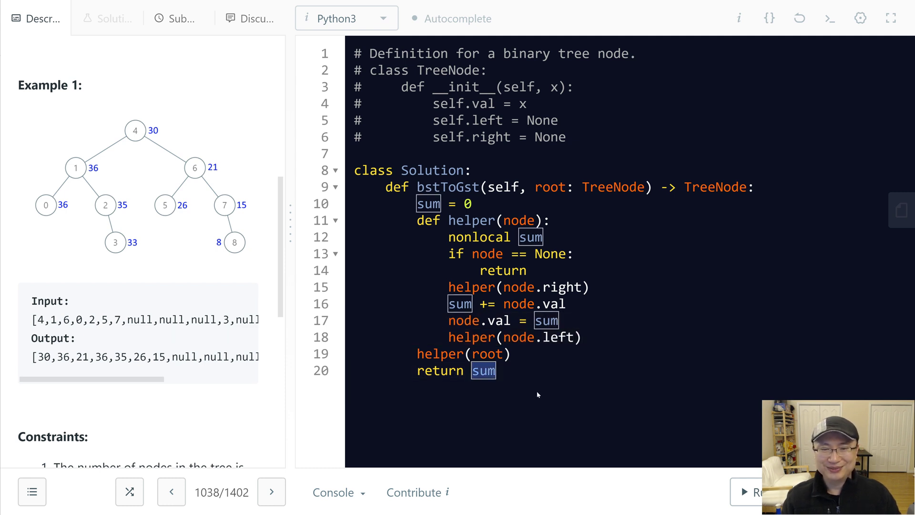
type("soo")
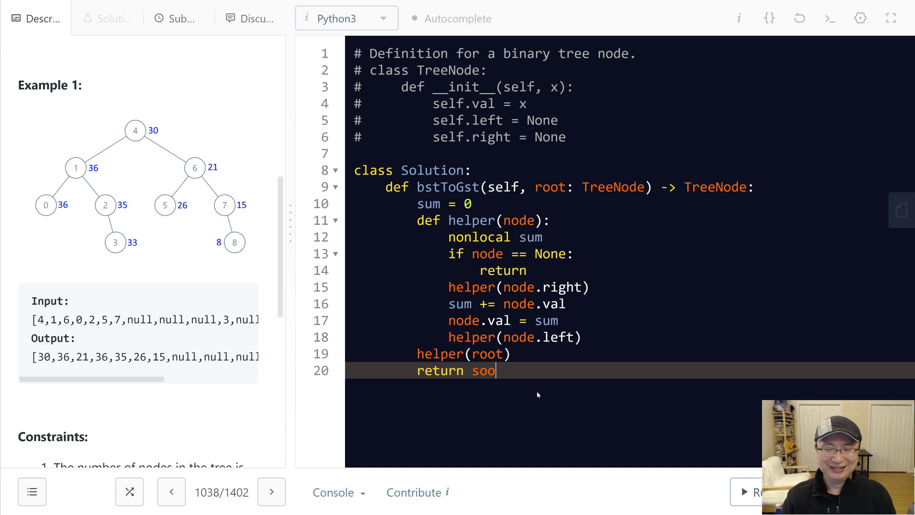
left_click(754, 492)
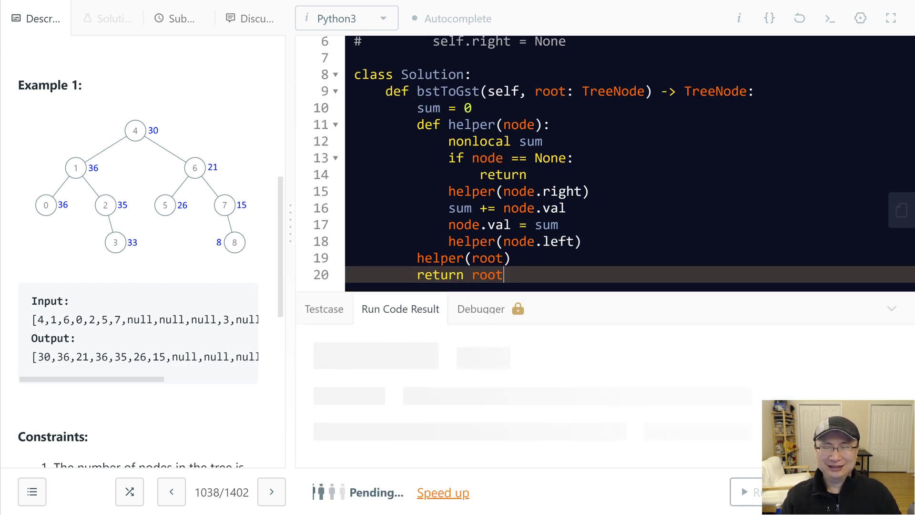
Step: Submit the solution, see it accepted, and return to the problem description
left_click(753, 492)
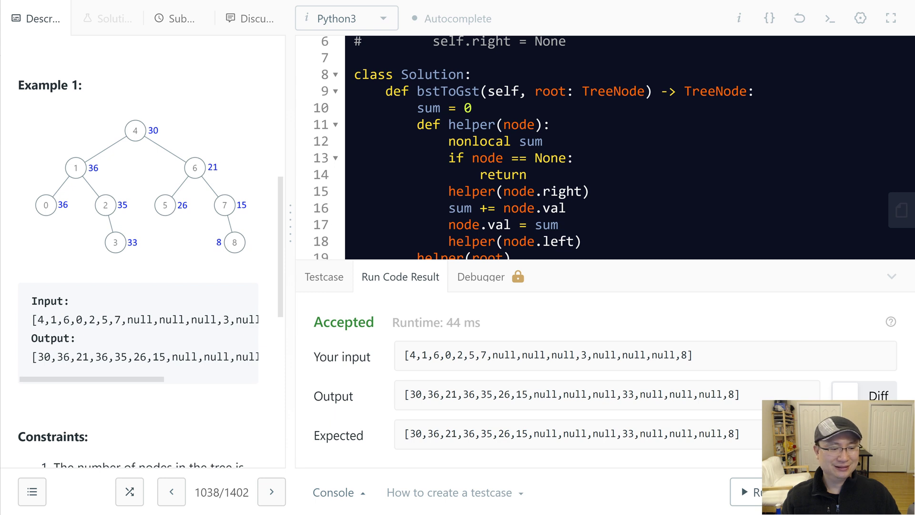
left_click(172, 18)
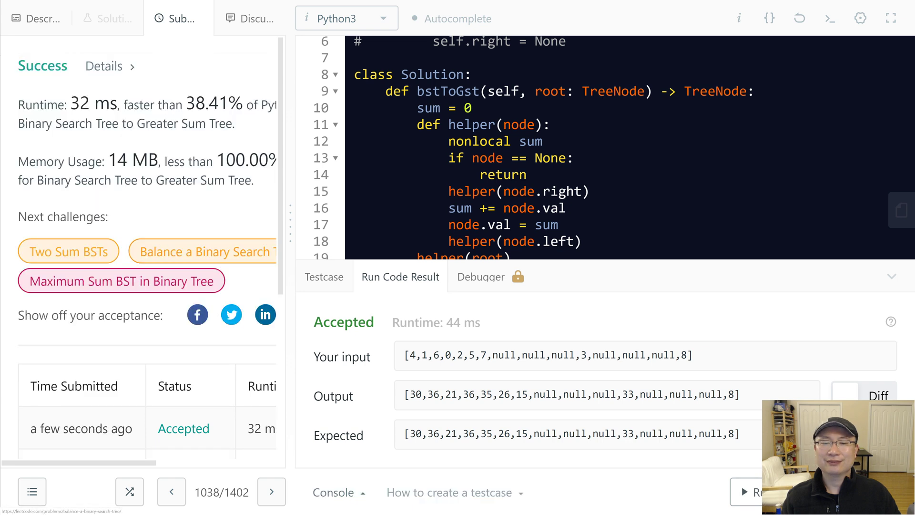
left_click(34, 18)
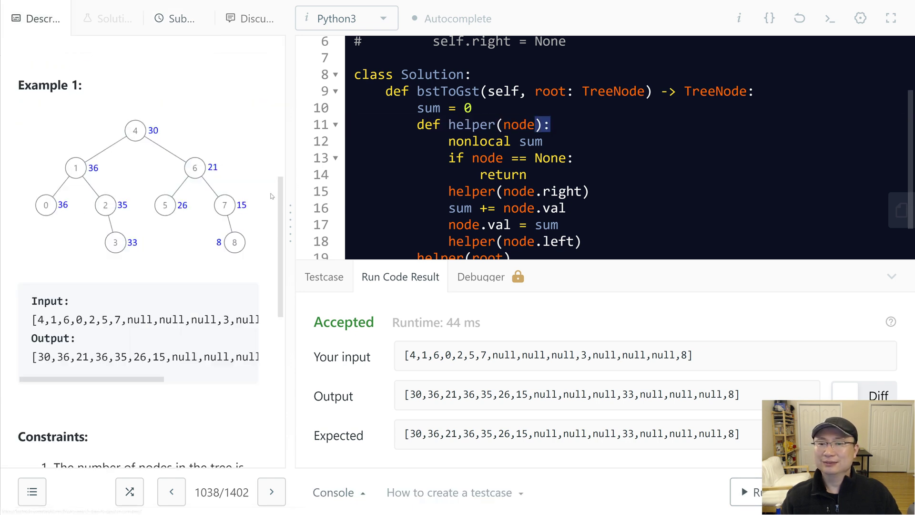